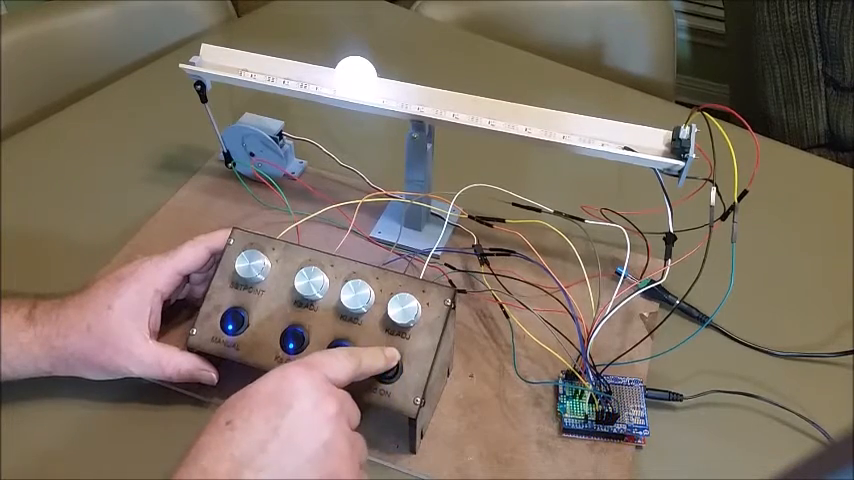
pyautogui.click(343, 350)
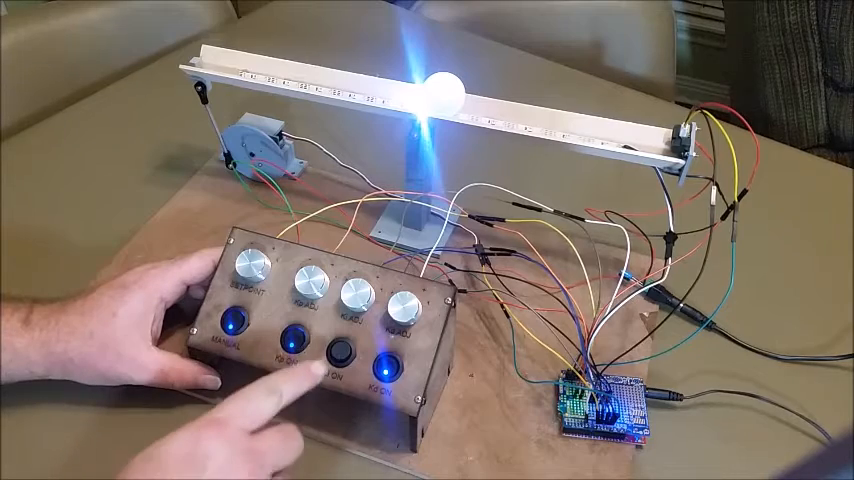
pyautogui.click(343, 347)
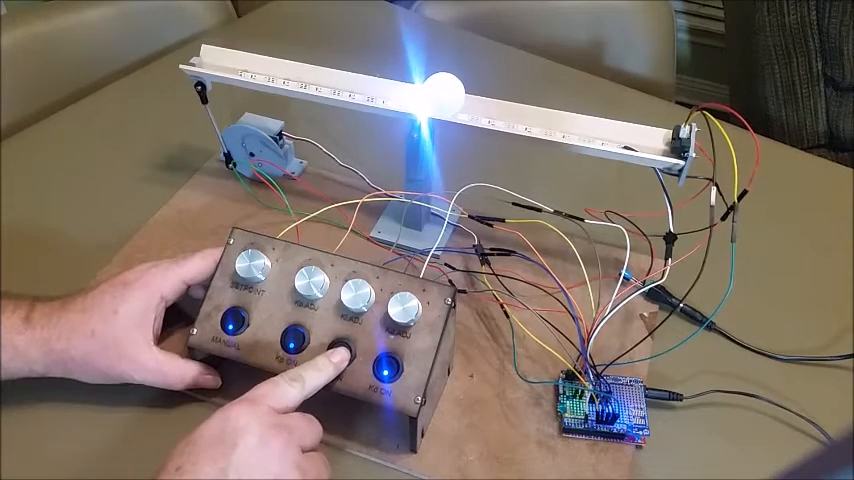
pyautogui.click(339, 350)
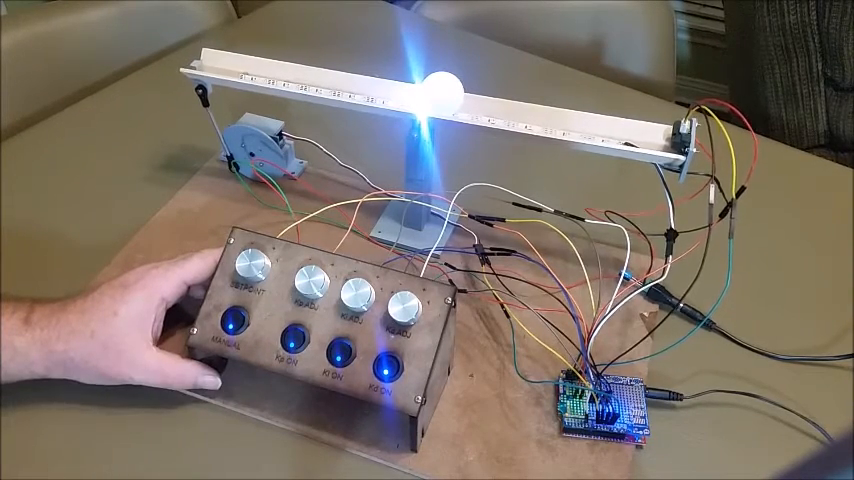